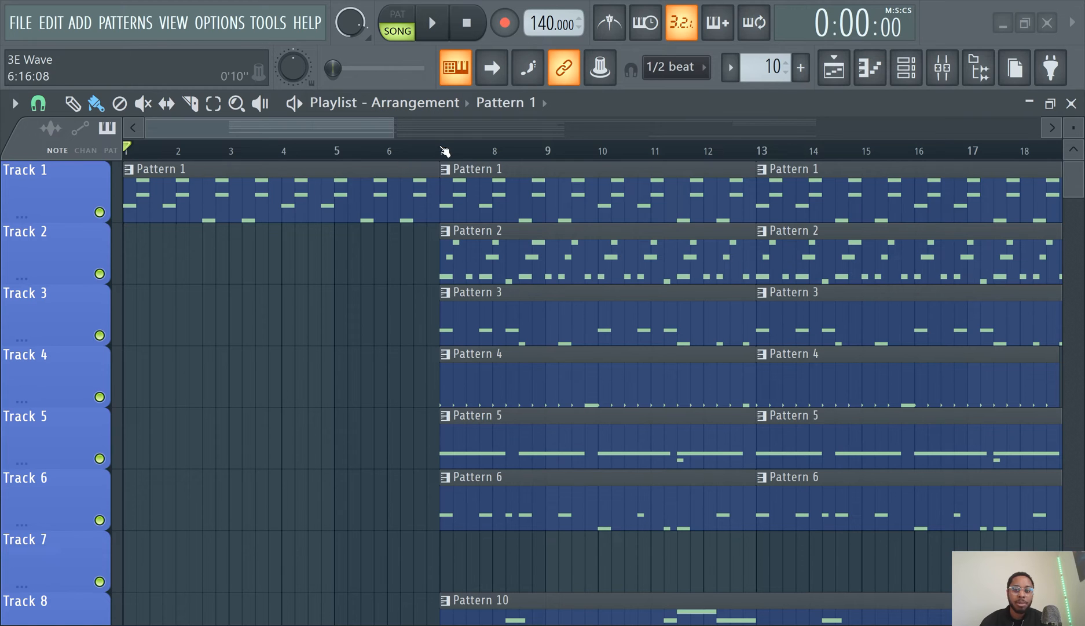
Step: Add the 'Intro' marker at bar 1 and name the next marker 'First Verse'
{"action": "left_click", "coordinate": [441, 150]}
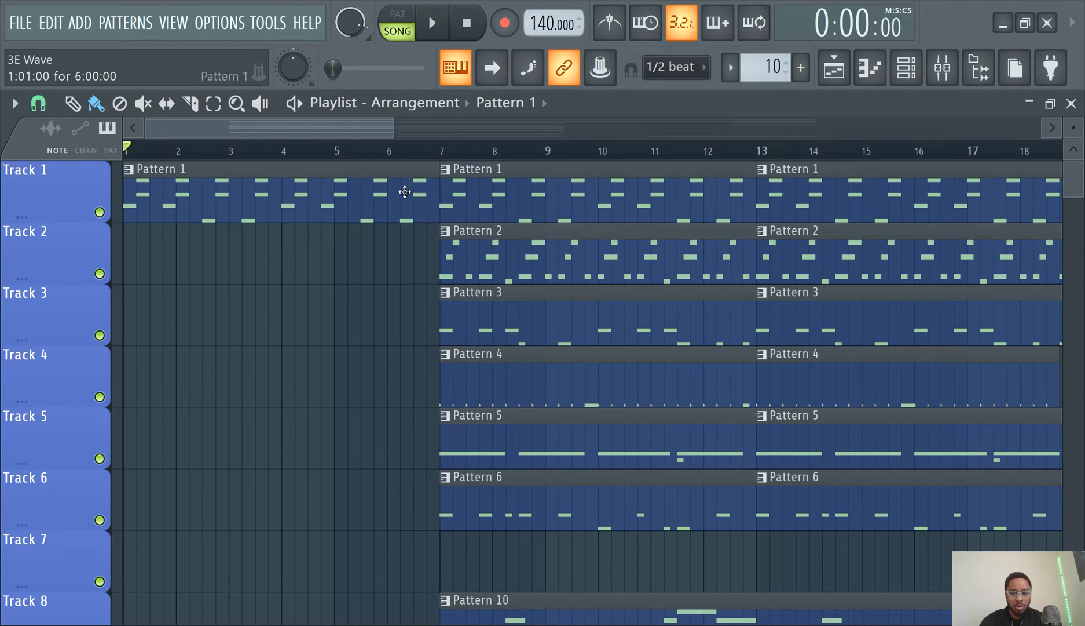
{"action": "mouse_move", "coordinate": [420, 184]}
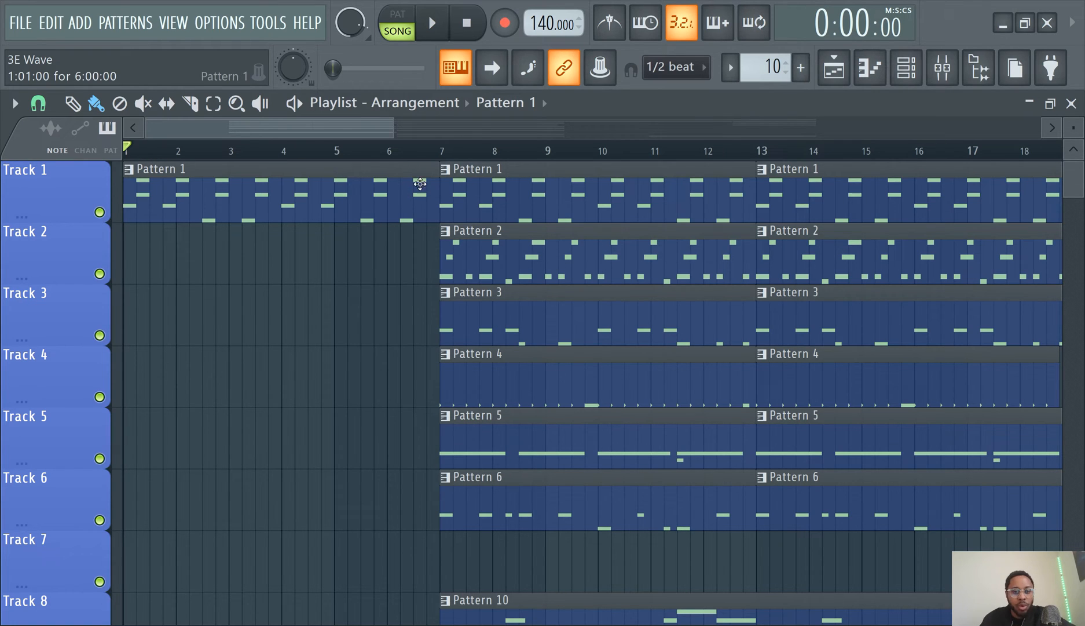
{"action": "mouse_move", "coordinate": [325, 173]}
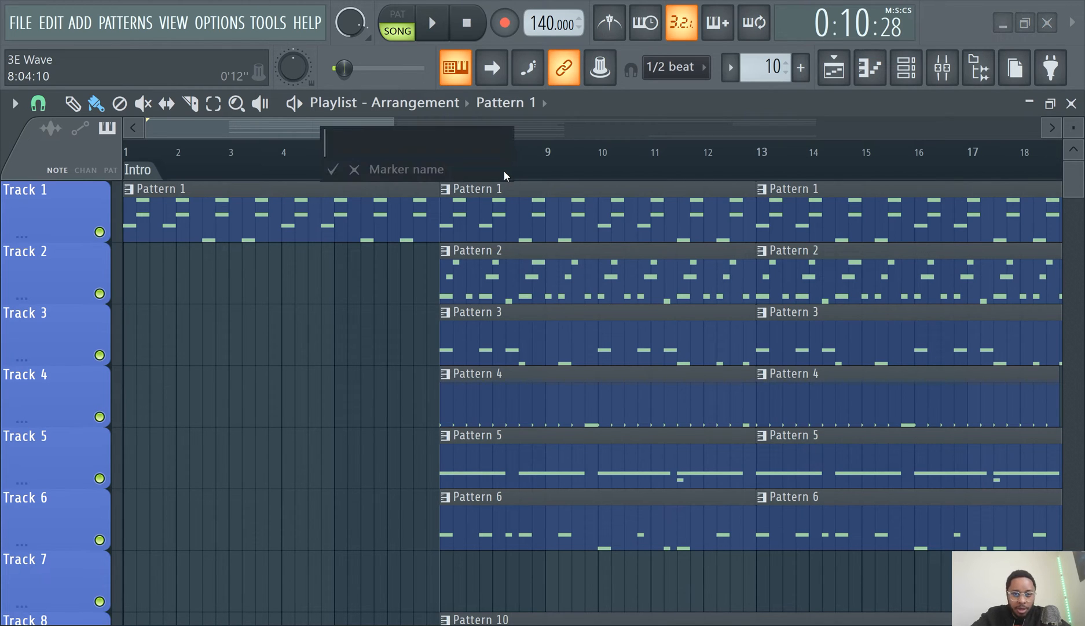
{"action": "type", "text": "First Verse"}
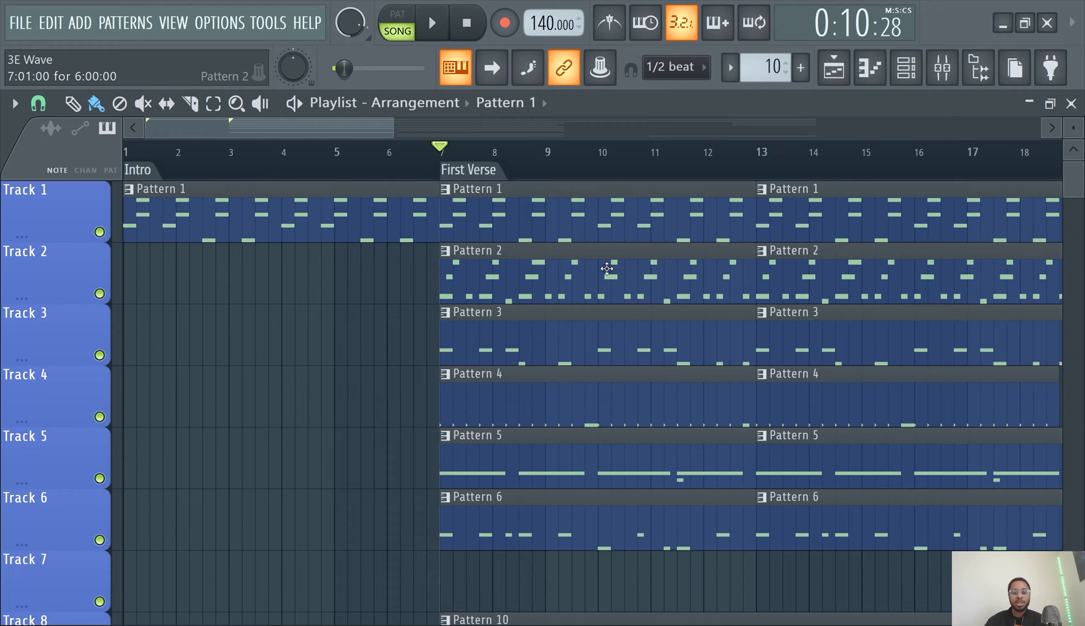
{"action": "mouse_move", "coordinate": [976, 68]}
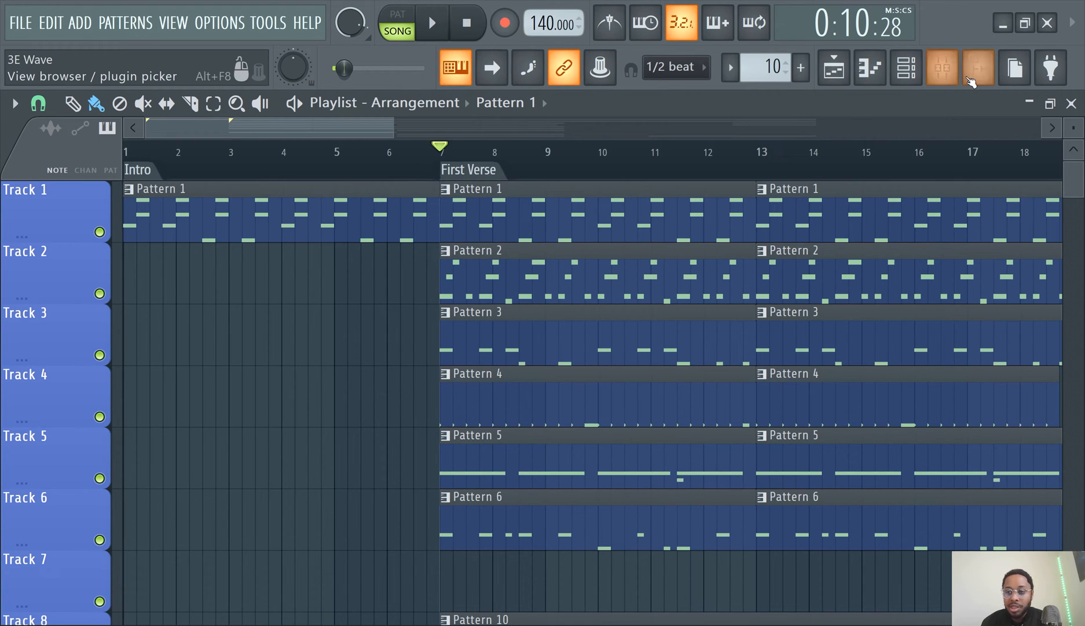